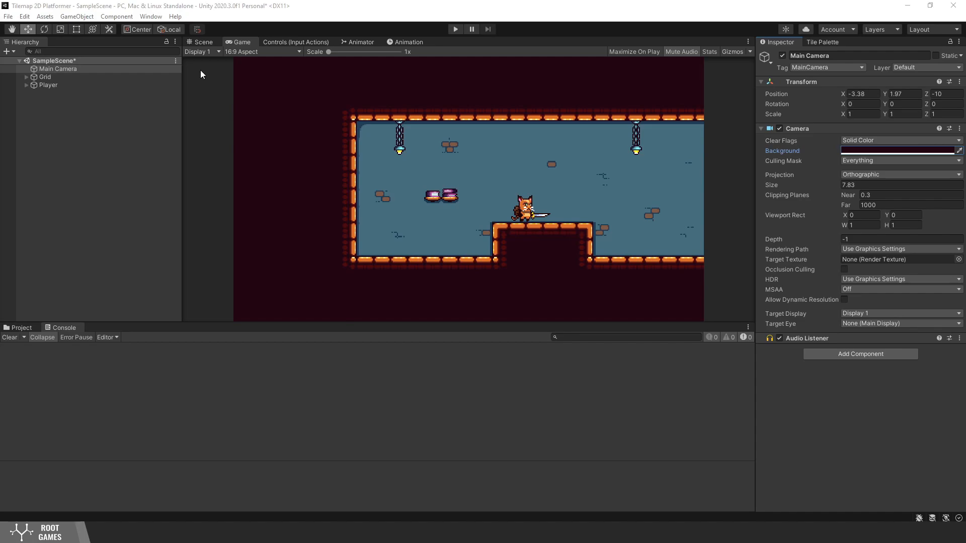
# - Install the Cinemachine package from the Package Manager after searching 'cinema'
pyautogui.click(151, 16)
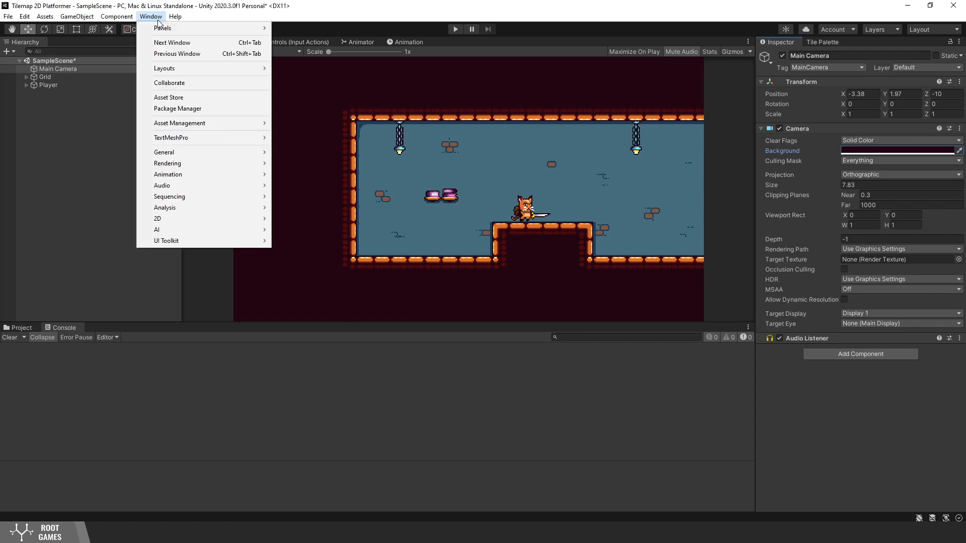
pyautogui.moveTo(177, 108)
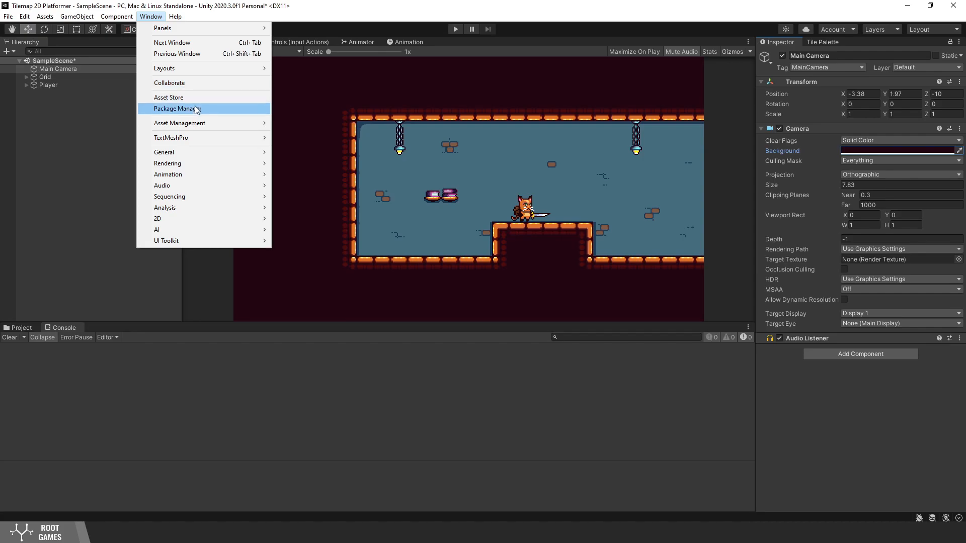
pyautogui.click(177, 109)
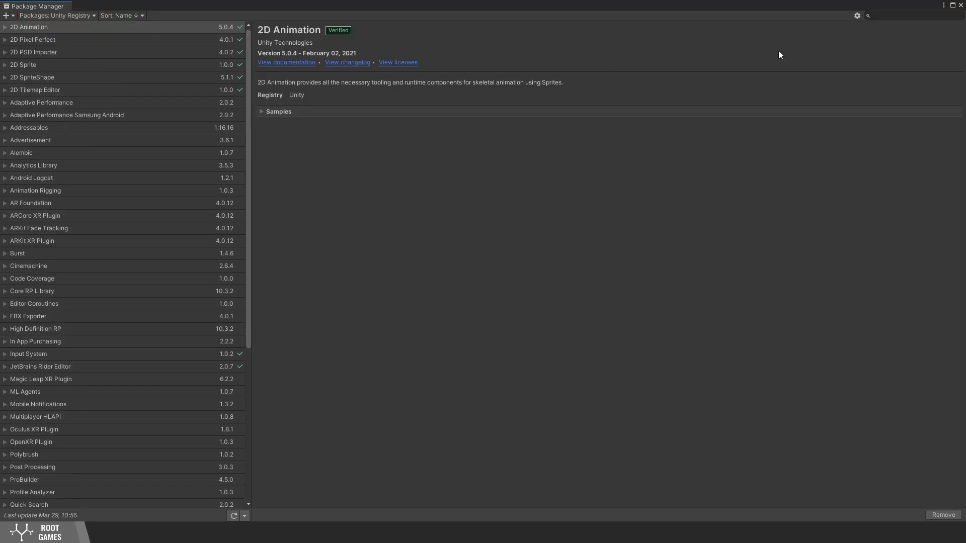
pyautogui.write('cinema')
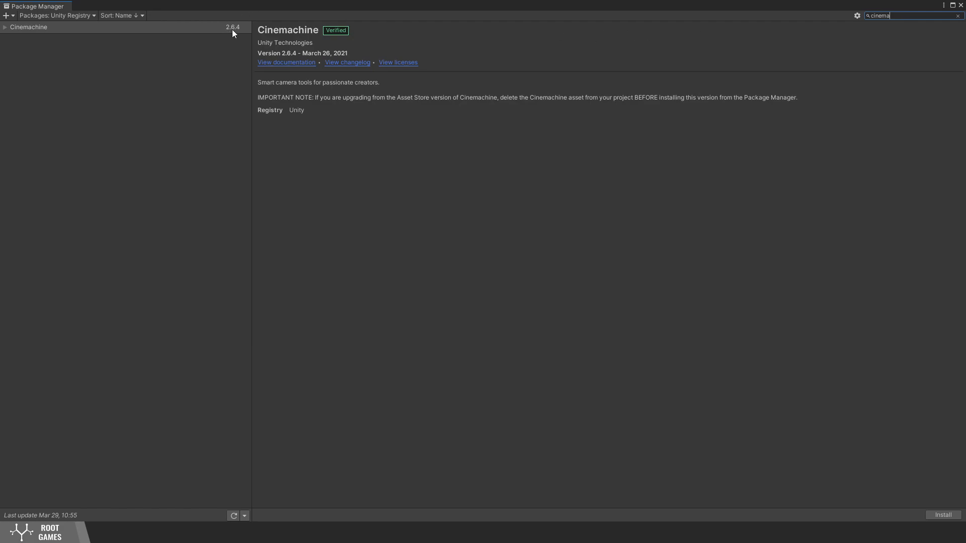
pyautogui.moveTo(229, 31)
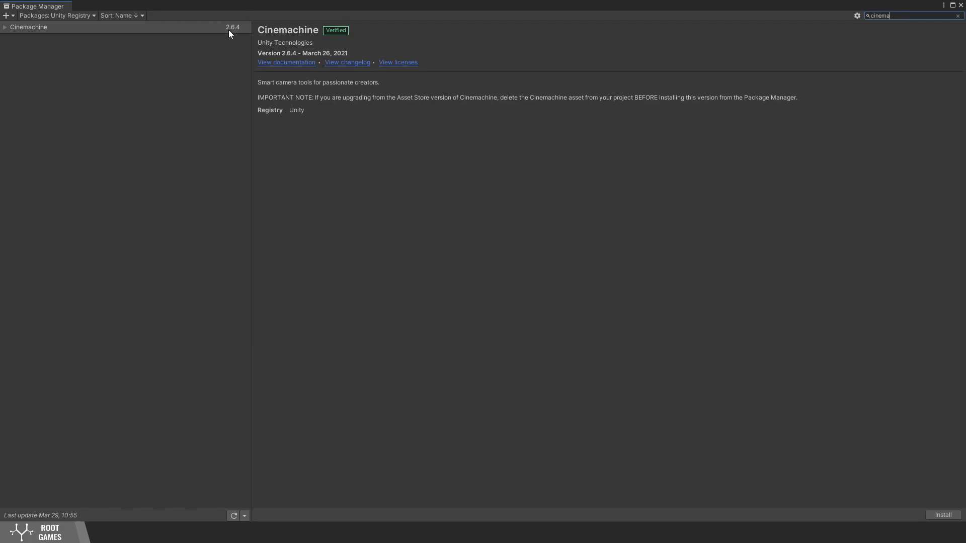
pyautogui.click(28, 26)
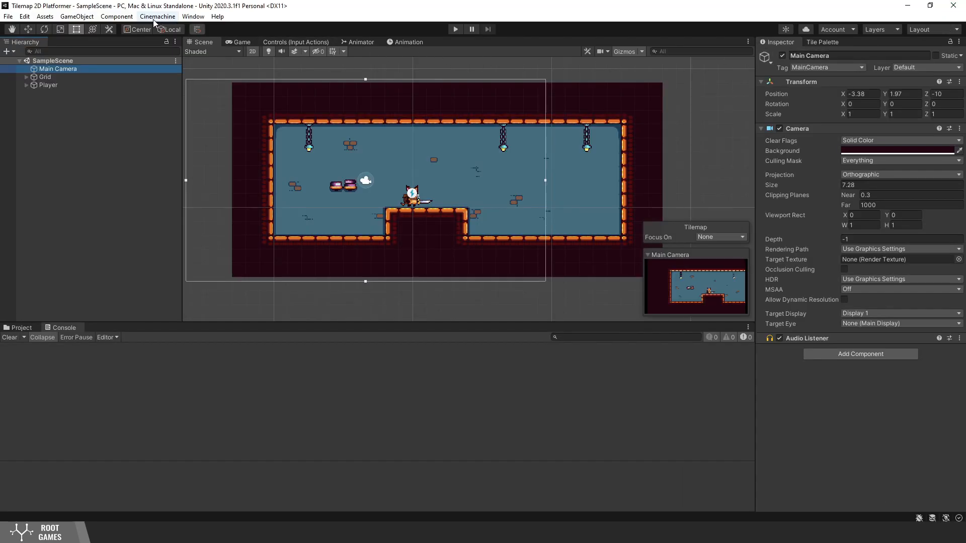
# - Create a Cinemachine virtual camera CM vcam1 from the Cinemachine menu
pyautogui.click(157, 16)
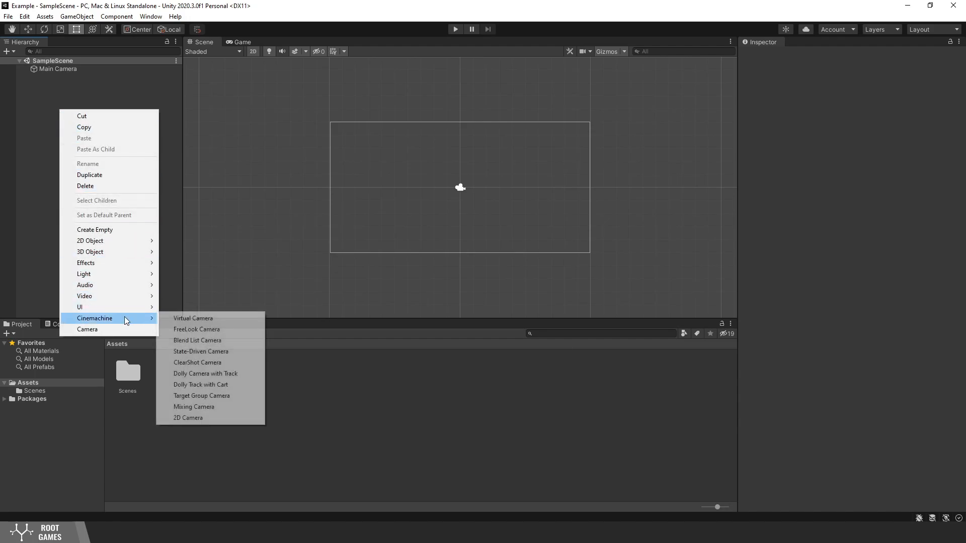
pyautogui.moveTo(210, 318)
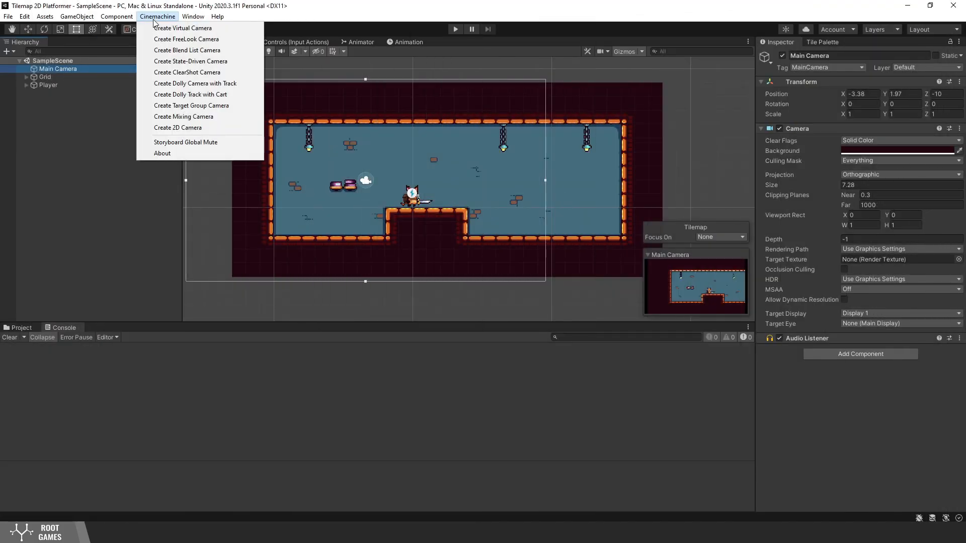
pyautogui.moveTo(187, 72)
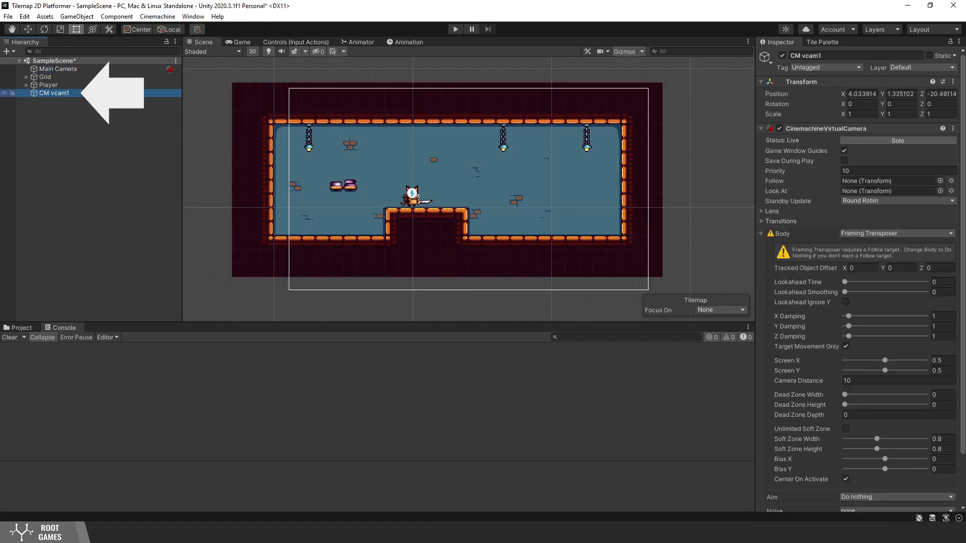
# - Check the Main Camera's Cinemachine brain and assign Player as CM vcam1's Follow target
pyautogui.click(57, 68)
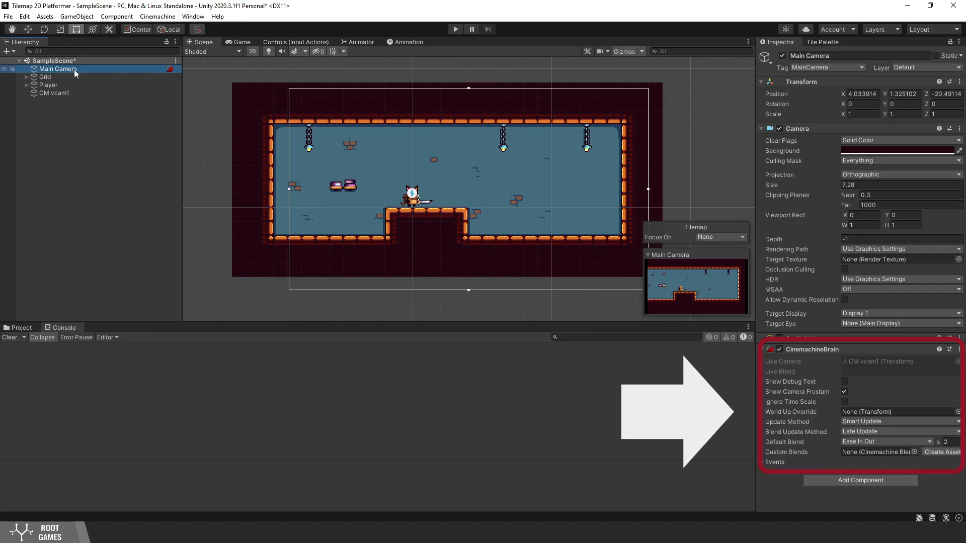
pyautogui.click(55, 92)
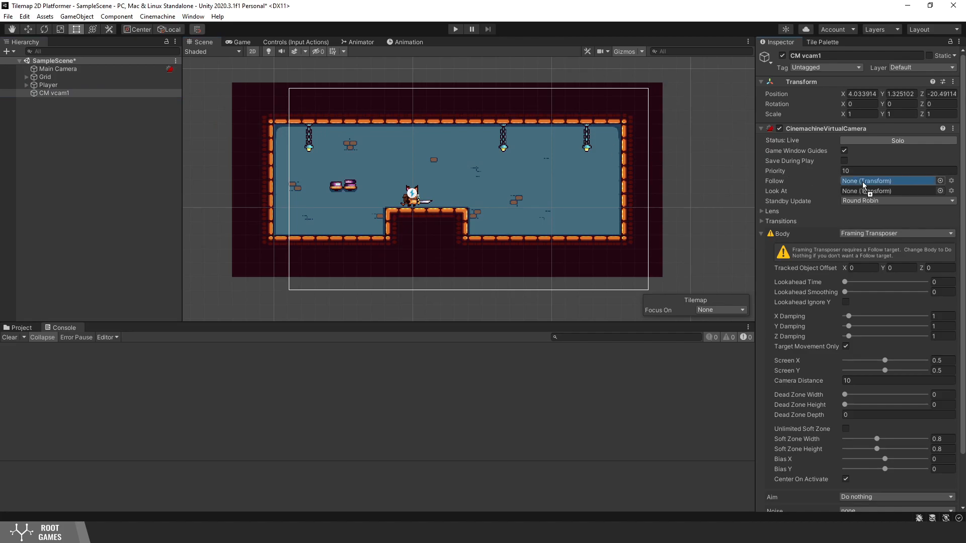
pyautogui.click(241, 42)
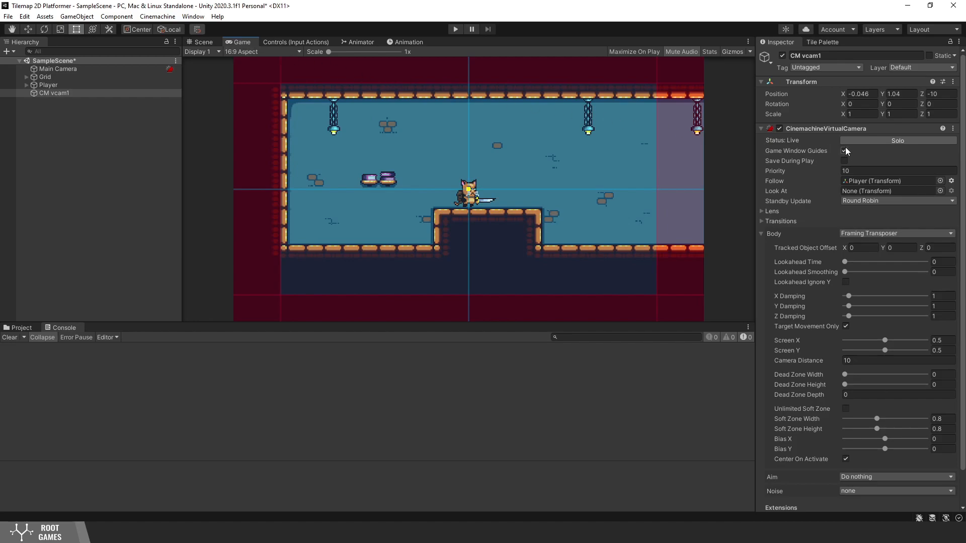
# - Hide Game Window Guides, set Orthographic Size to 5 and keep the Framing Transposer body
pyautogui.click(844, 150)
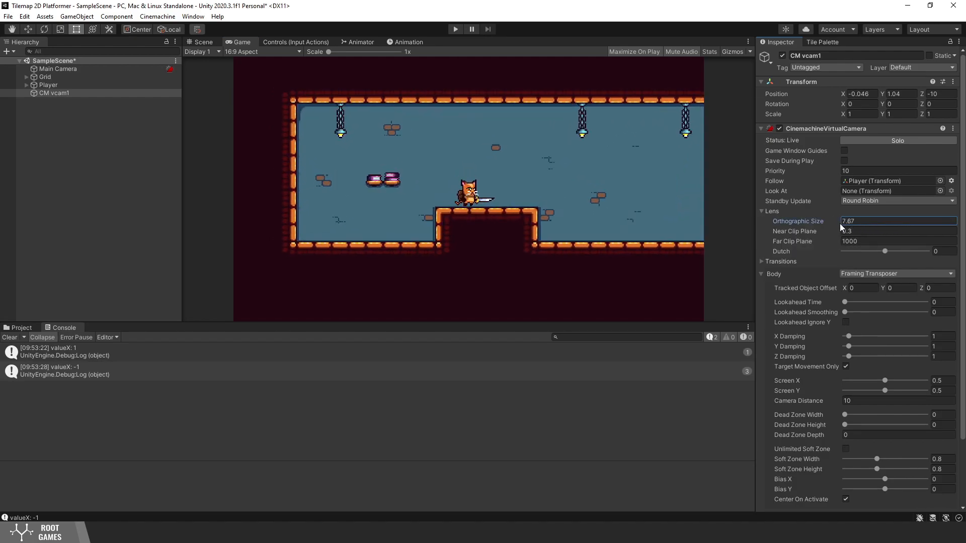
pyautogui.write('5')
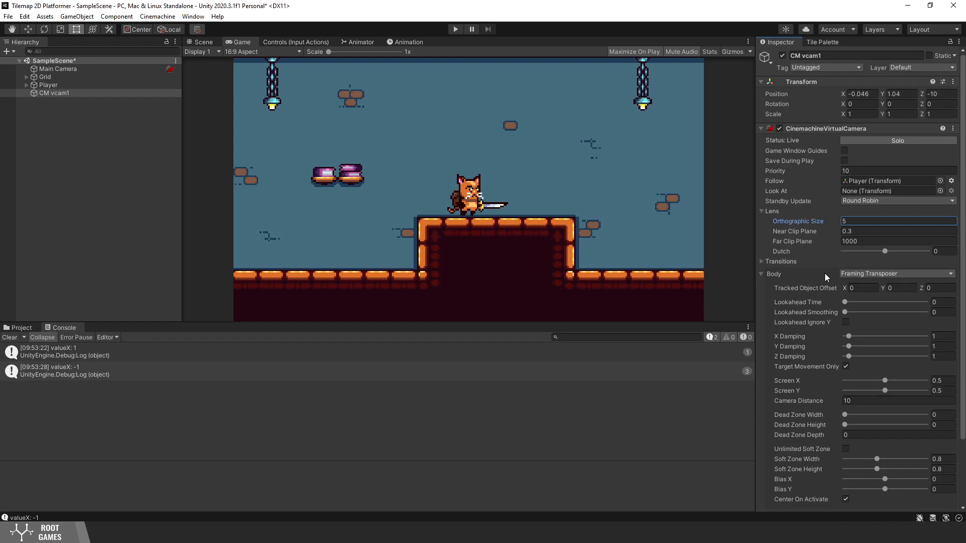
pyautogui.click(894, 272)
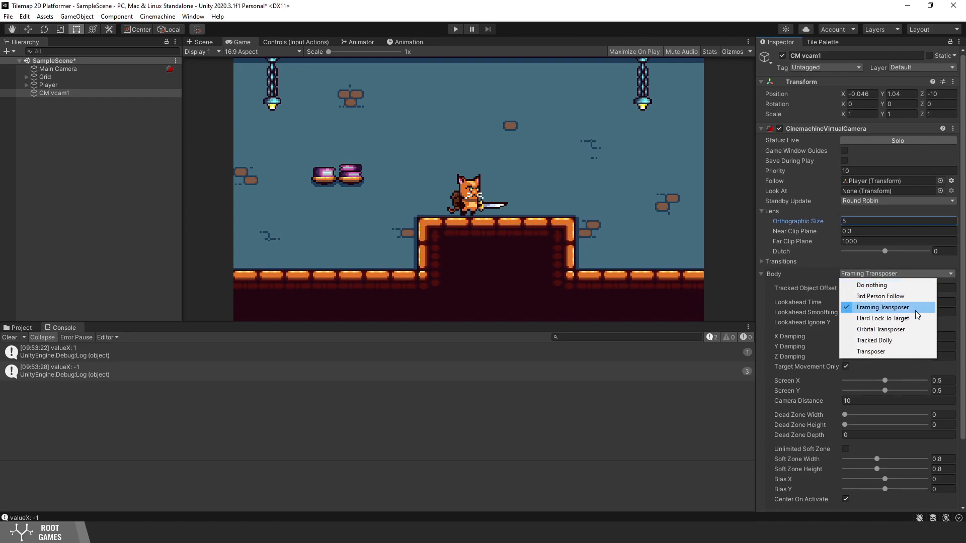
pyautogui.click(882, 307)
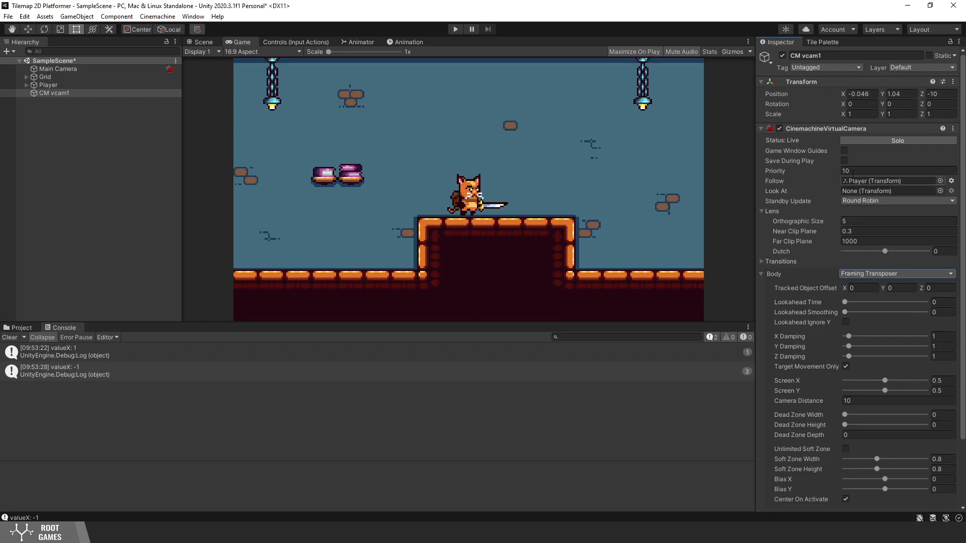
# - Enable Save During Play, run the game and lower the camera's X Damping while playing
pyautogui.click(844, 161)
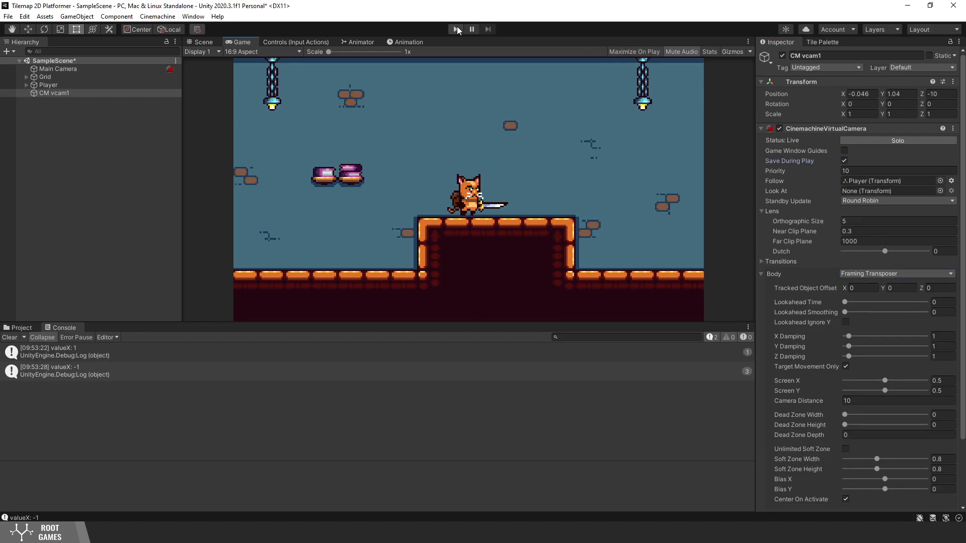
pyautogui.click(454, 29)
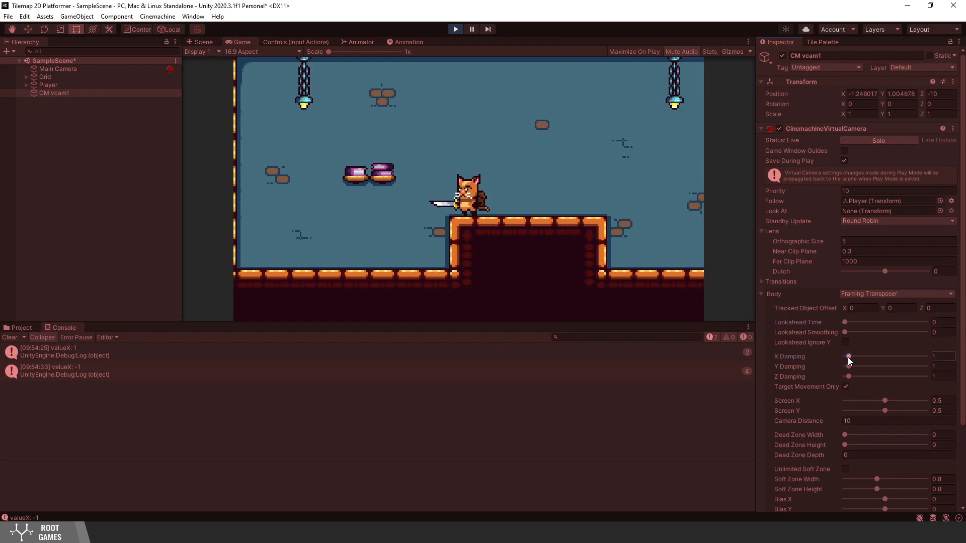
pyautogui.moveTo(849, 356); pyautogui.dragTo(885, 356)
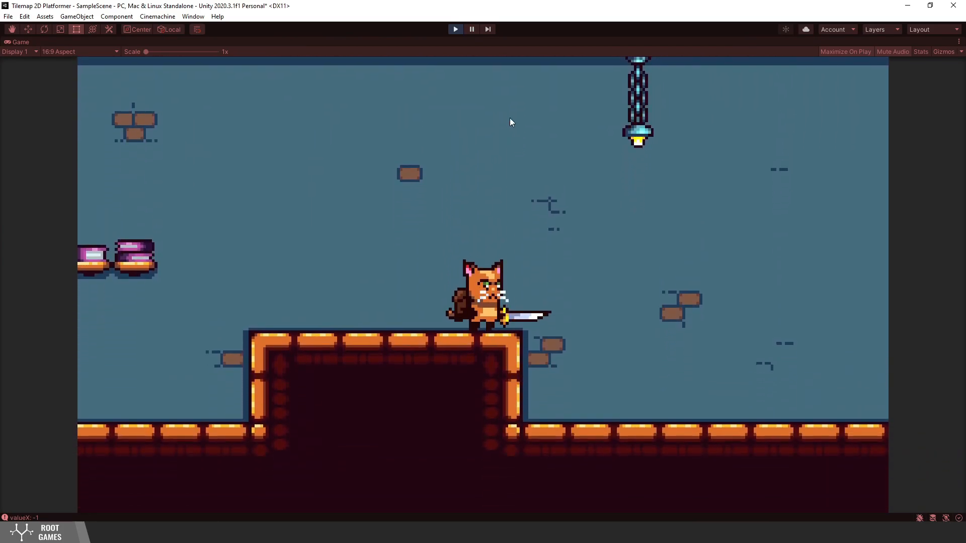
# - Exit play mode and set the Player's Rigidbody 2D Interpolate to Extrapolate
pyautogui.click(455, 29)
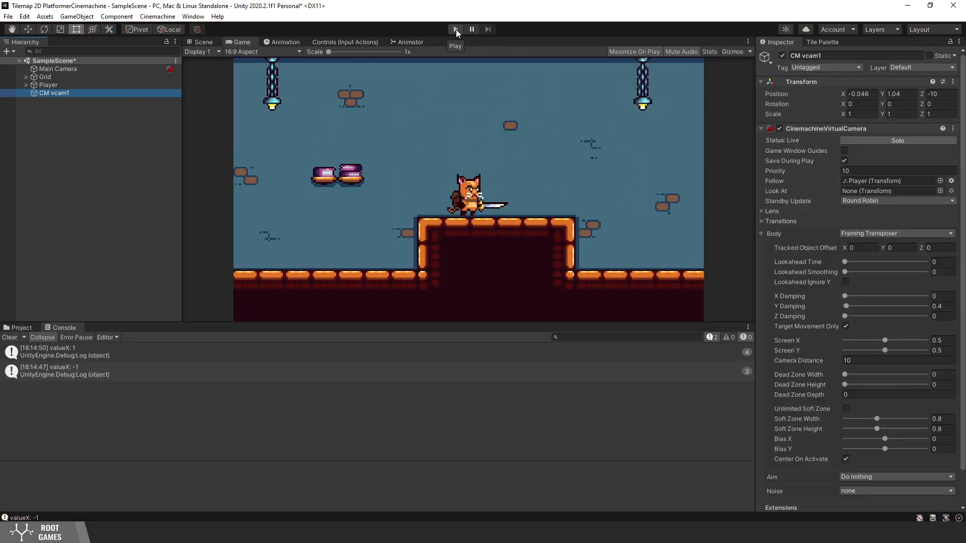
pyautogui.click(48, 84)
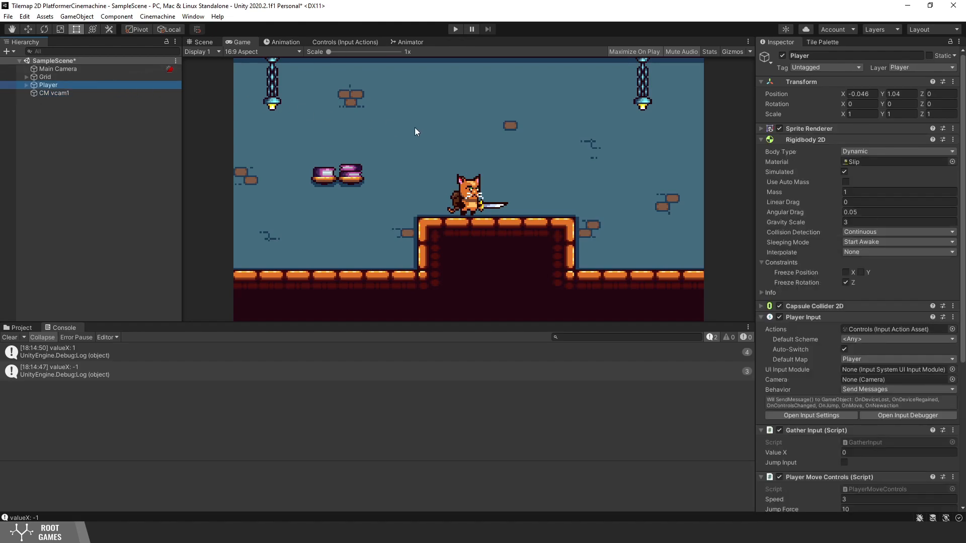
pyautogui.click(896, 252)
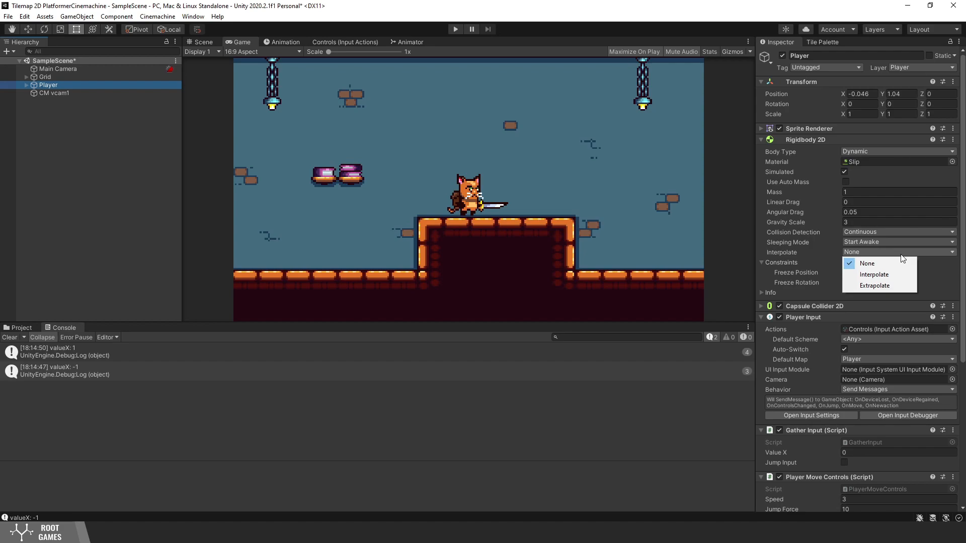
pyautogui.moveTo(873, 274)
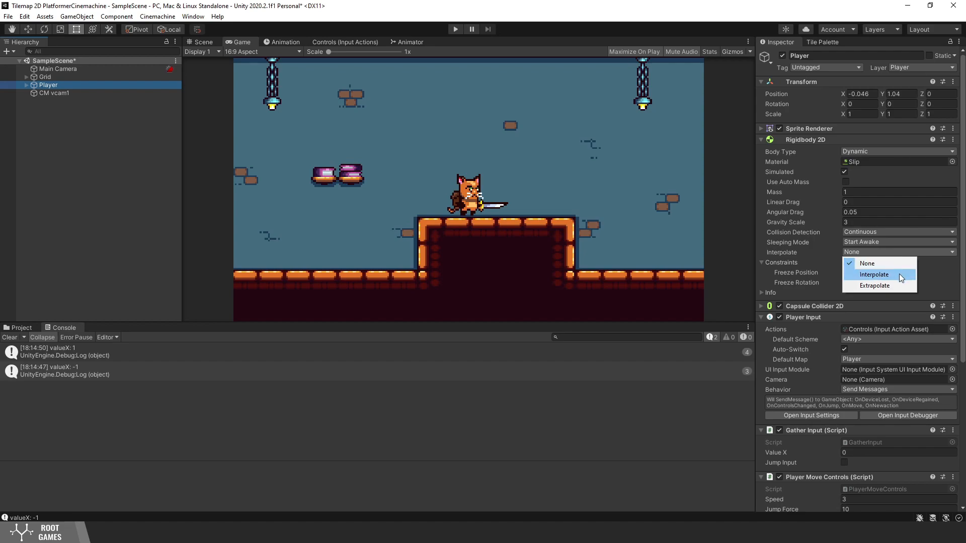
pyautogui.moveTo(899, 284)
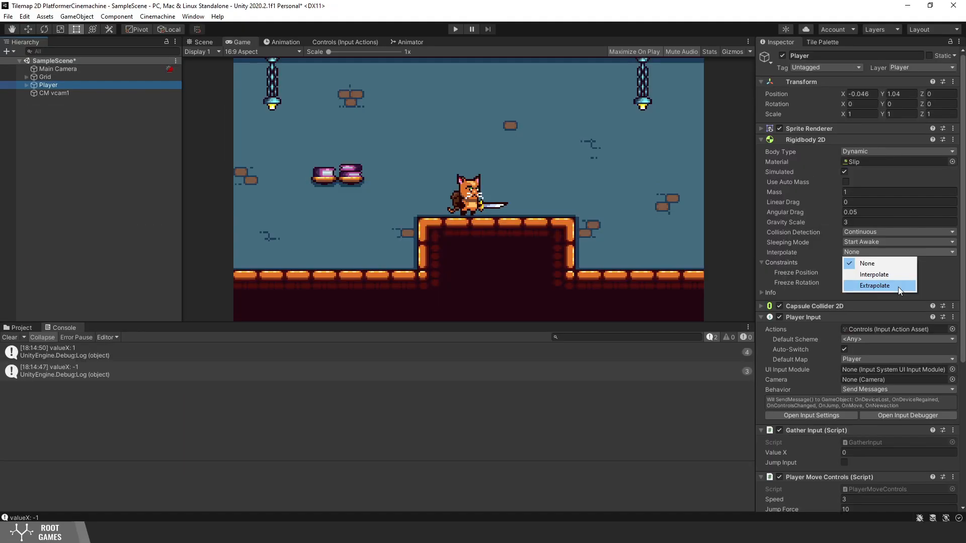
pyautogui.click(873, 285)
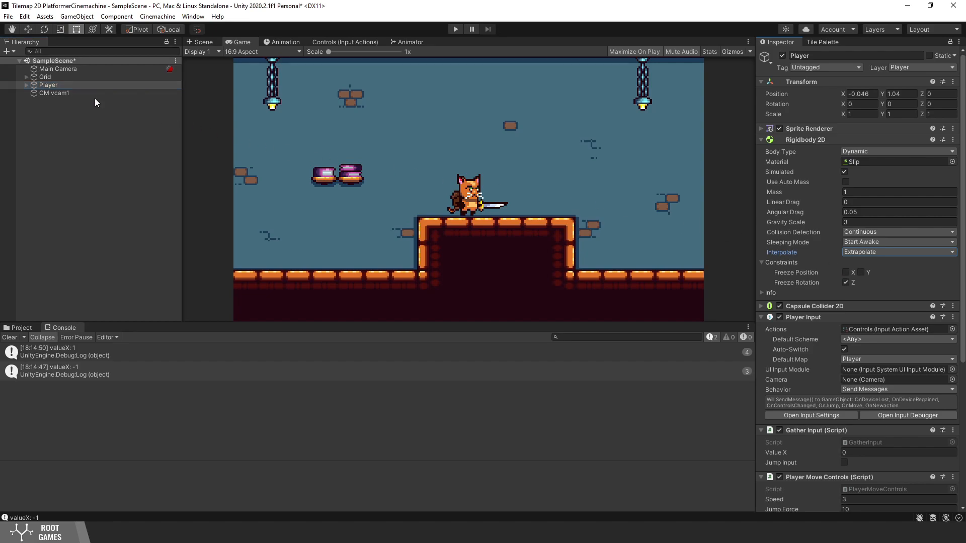
# - On CM vcam1, lengthen Lookahead Time, raise X and Y Damping, then play the scene
pyautogui.click(54, 92)
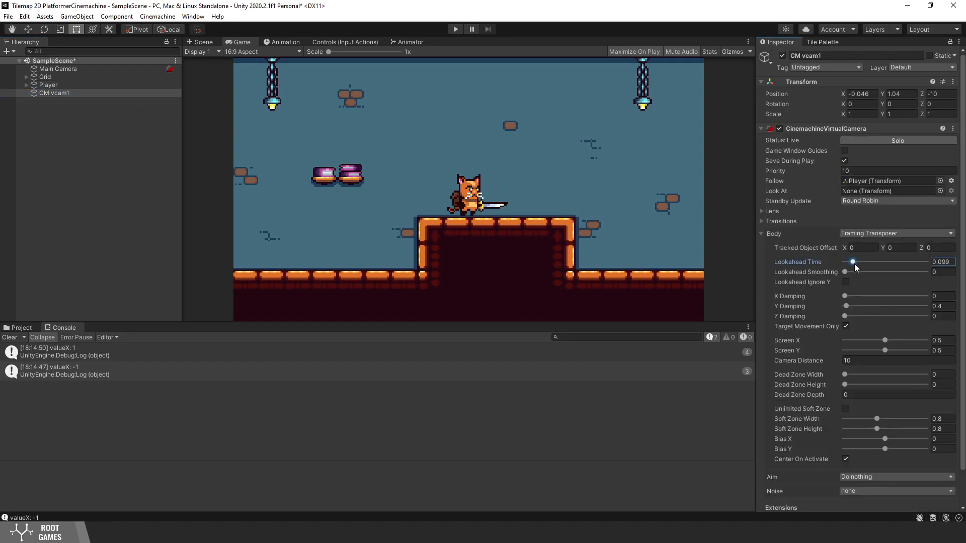
pyautogui.moveTo(846, 296); pyautogui.dragTo(862, 296)
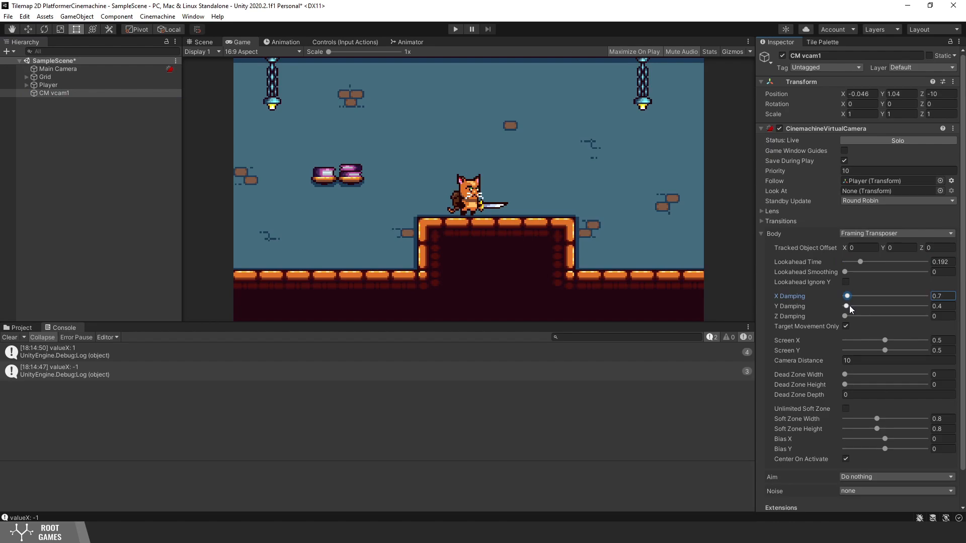
pyautogui.moveTo(845, 306); pyautogui.dragTo(853, 306)
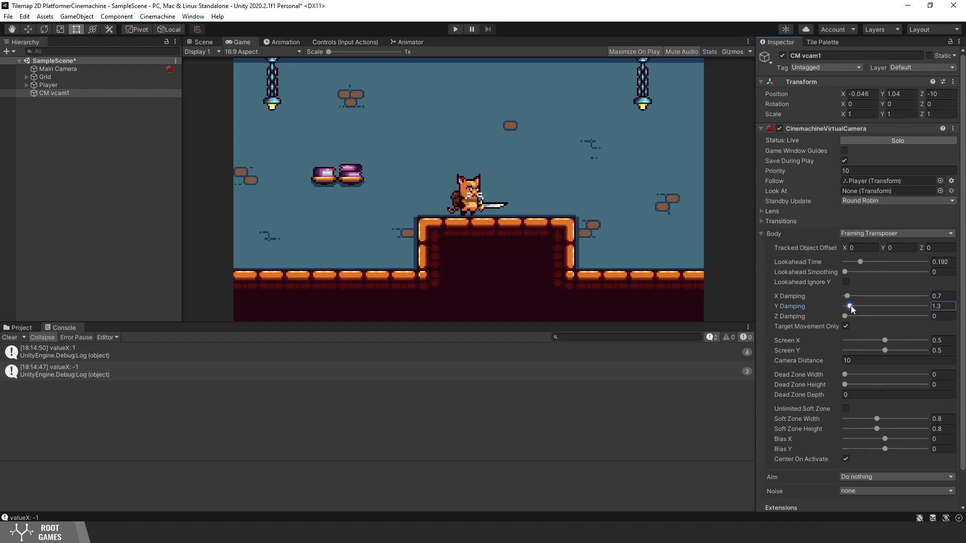
pyautogui.click(455, 29)
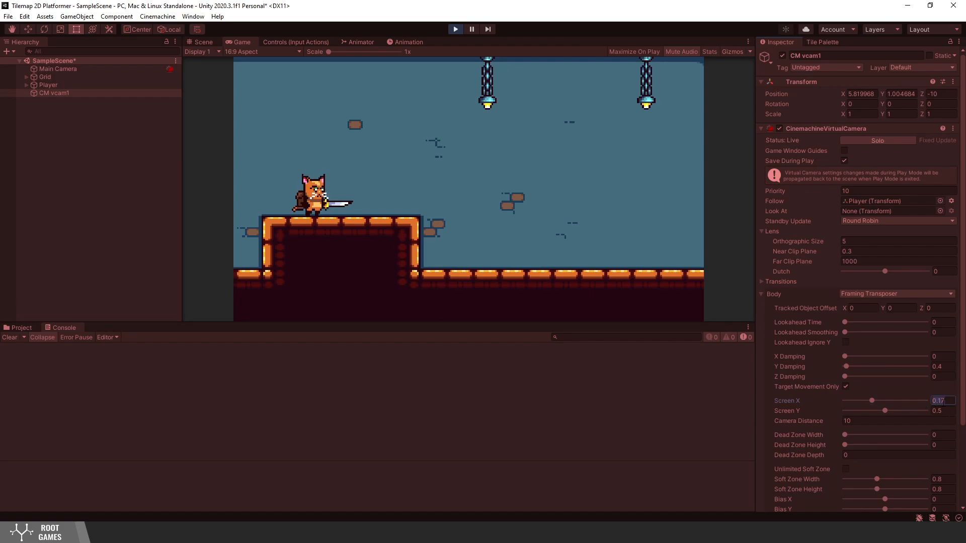
# - Set Screen X back to 0.5 and Screen Y to 0.66, framing the Player lower
pyautogui.moveTo(870, 400); pyautogui.dragTo(885, 400)
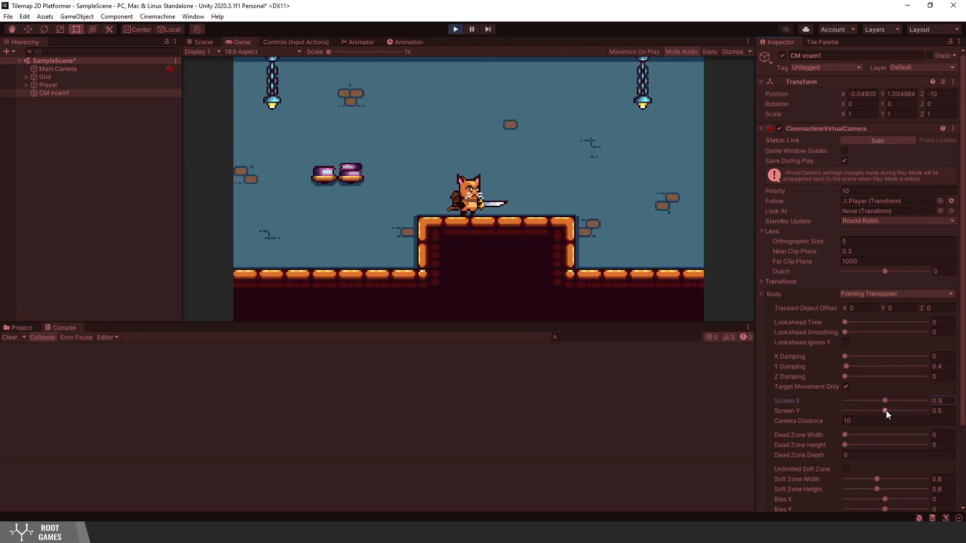
pyautogui.moveTo(885, 410); pyautogui.dragTo(890, 410)
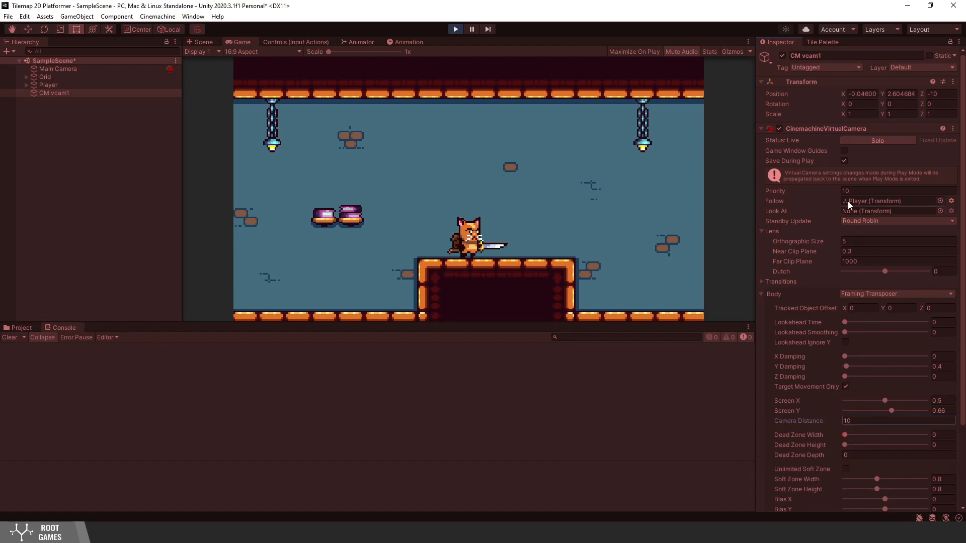
# - Show Game Window Guides, try several Dead Zone Width and Height values, then stop playing and select Main Camera
pyautogui.click(844, 151)
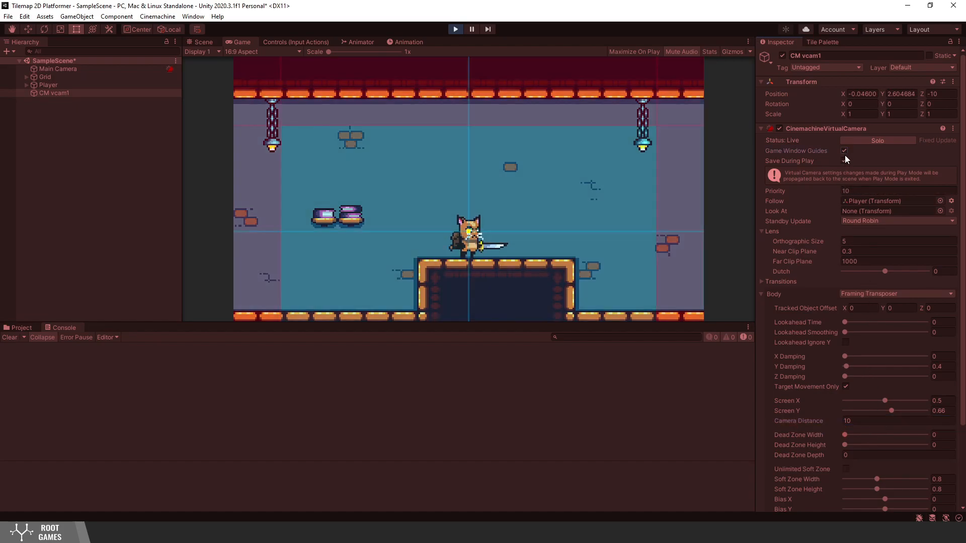
pyautogui.moveTo(845, 435); pyautogui.dragTo(855, 434)
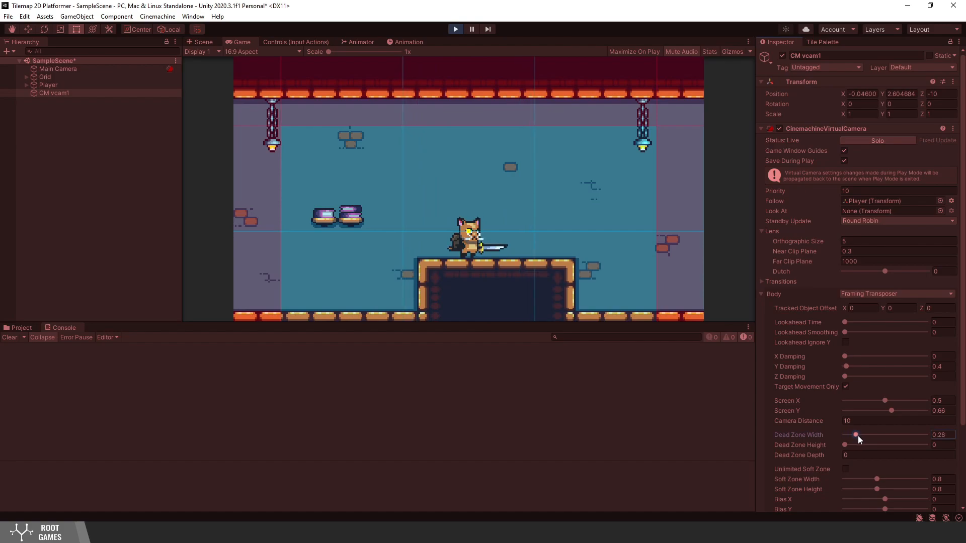
pyautogui.moveTo(845, 445); pyautogui.dragTo(851, 444)
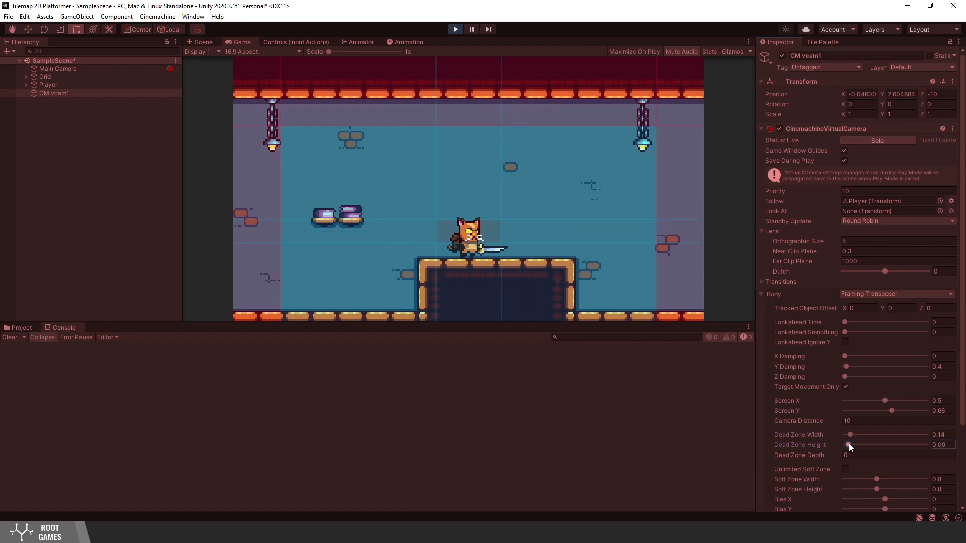
pyautogui.moveTo(853, 444); pyautogui.dragTo(849, 444)
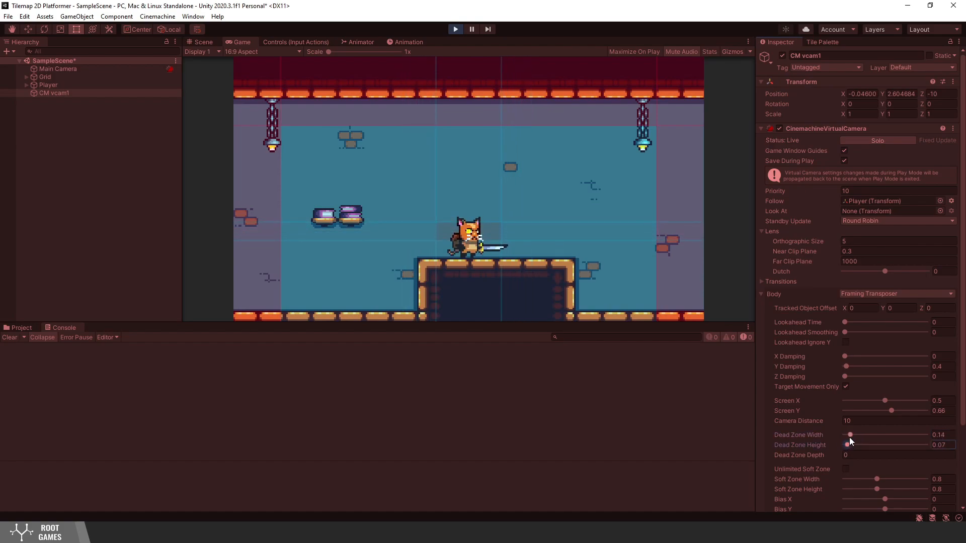
pyautogui.moveTo(850, 435); pyautogui.dragTo(854, 434)
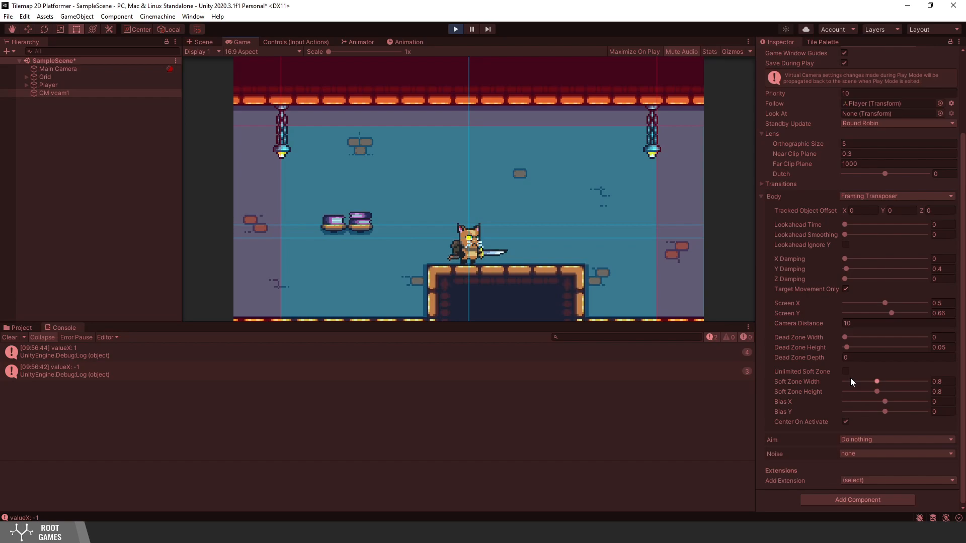
pyautogui.click(58, 69)
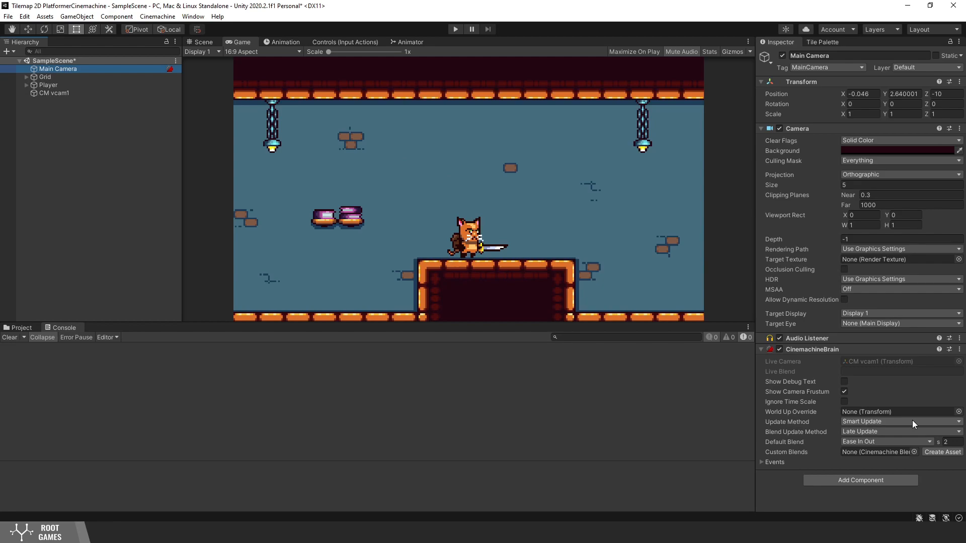
pyautogui.click(899, 421)
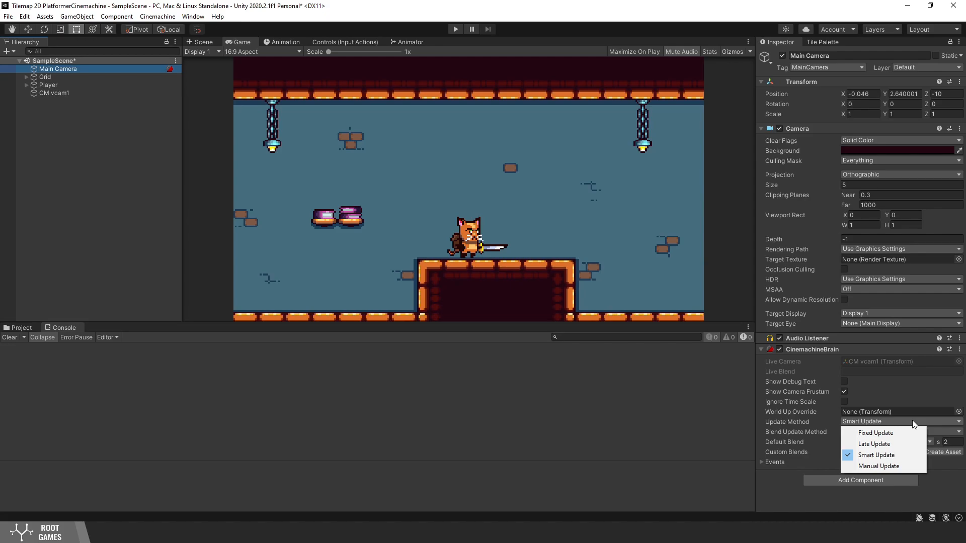
pyautogui.moveTo(875, 433)
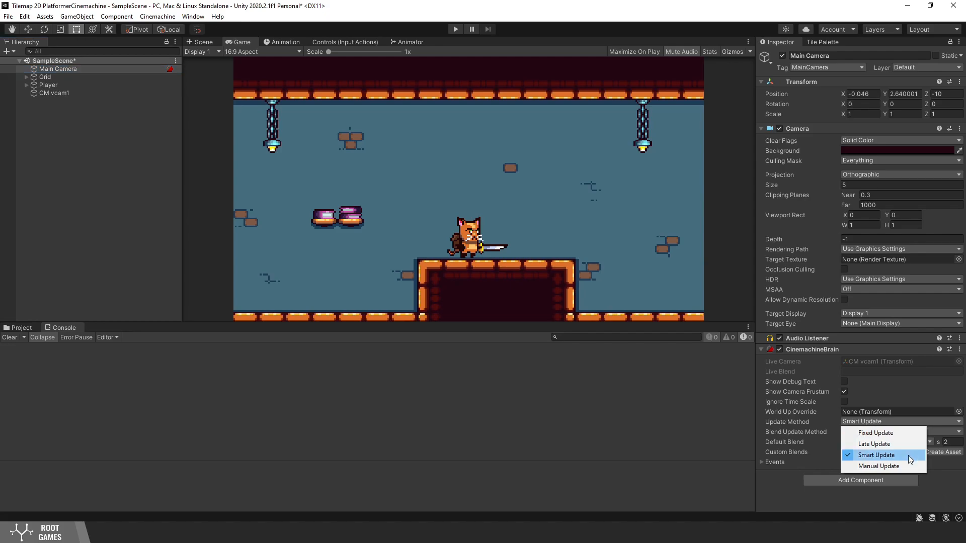
pyautogui.click(873, 444)
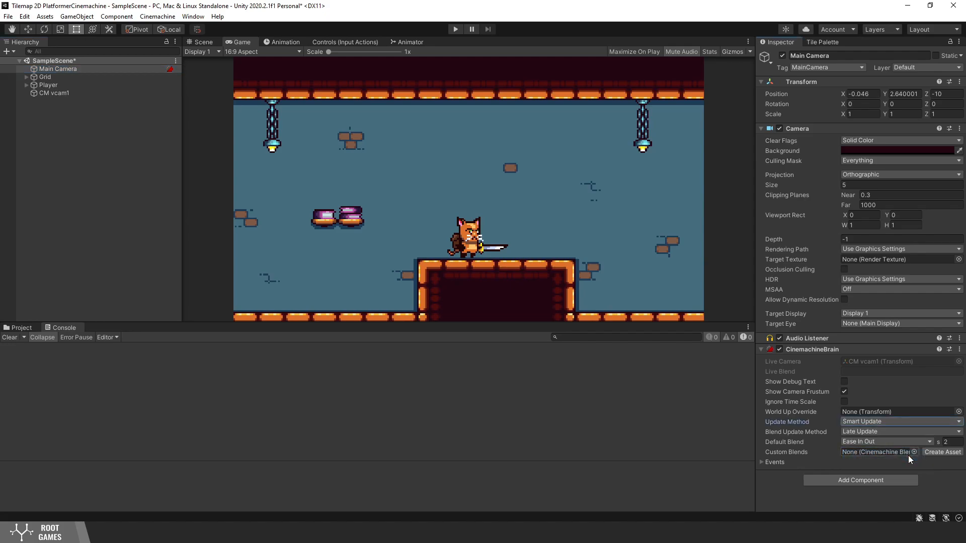